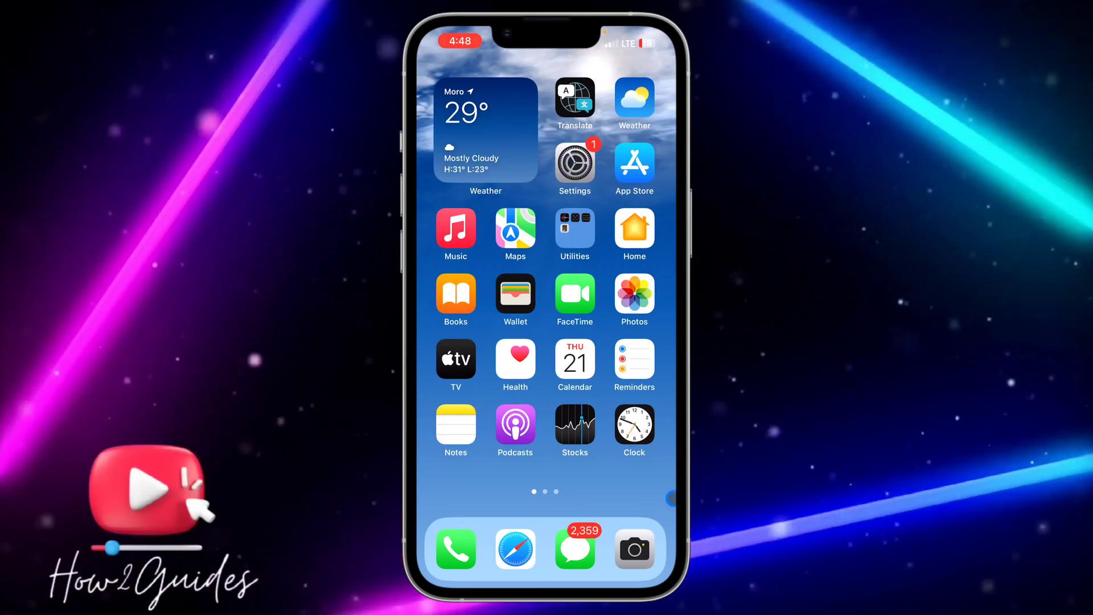
Leave the message conversation, launch Settings, and scroll down to the Messages settings page.
click(574, 549)
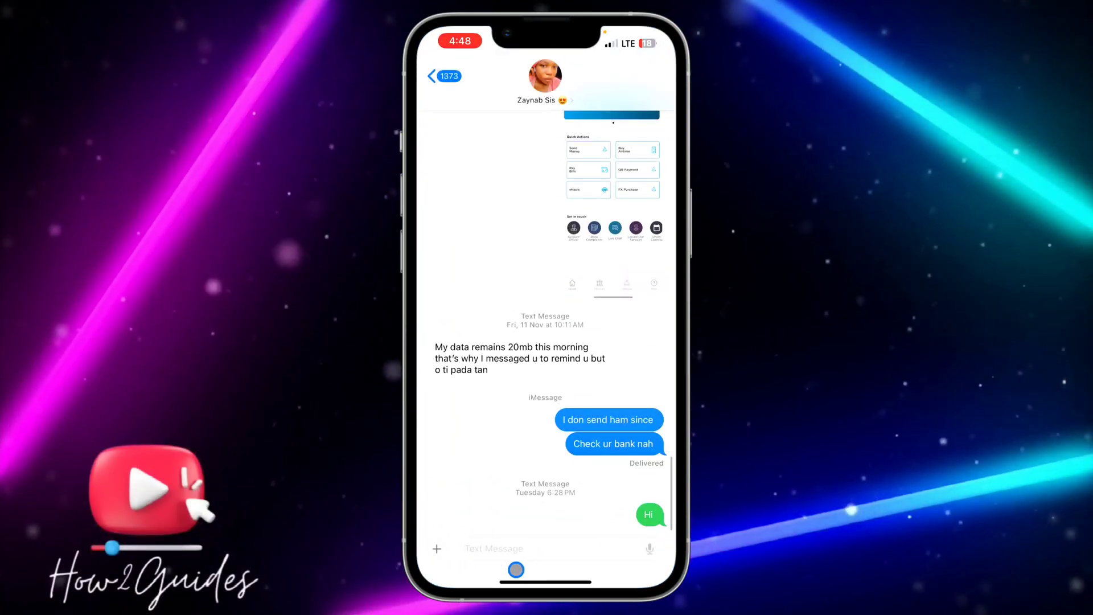
click(437, 549)
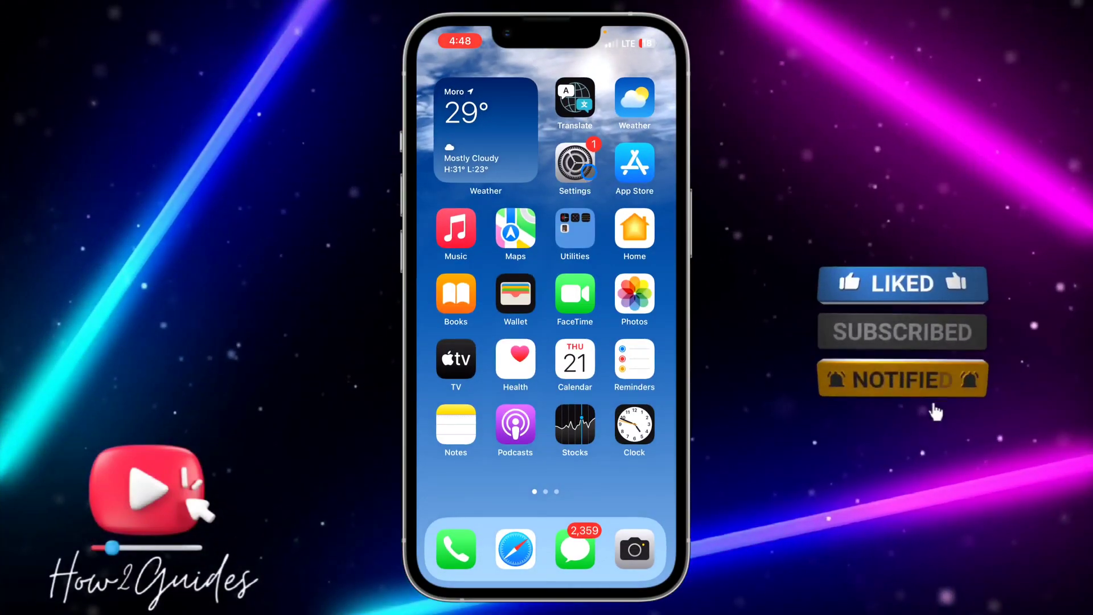
click(574, 161)
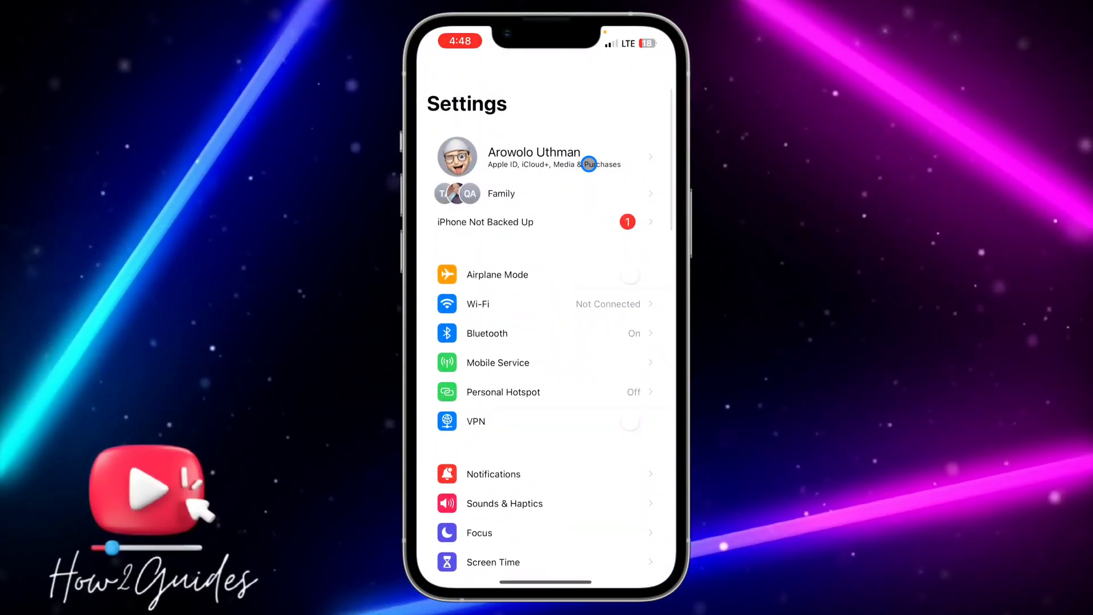
scroll(down, 3)
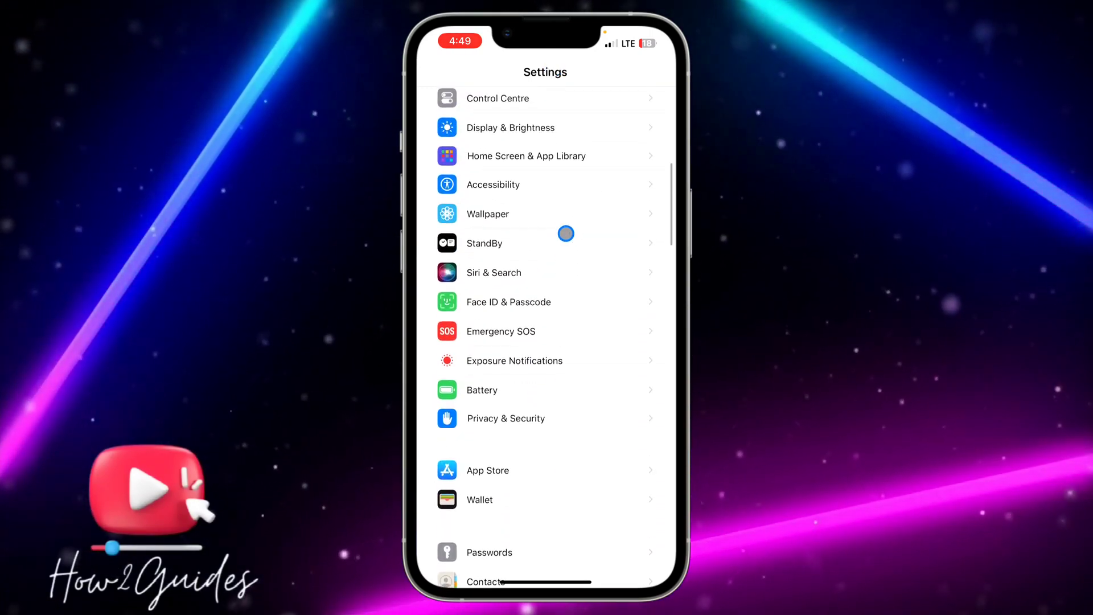
scroll(down, 3)
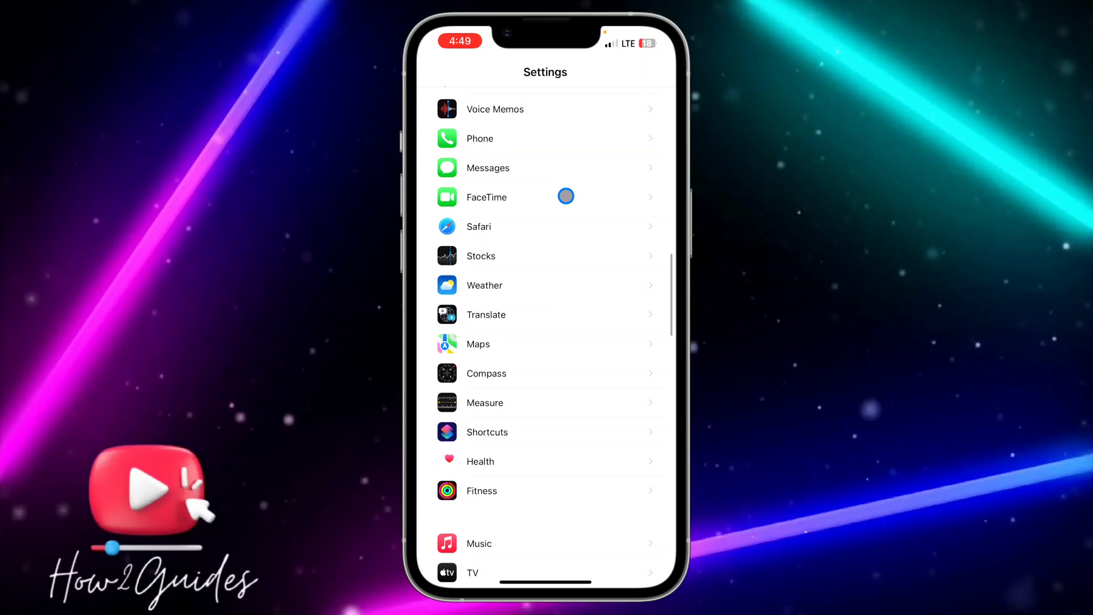
click(487, 168)
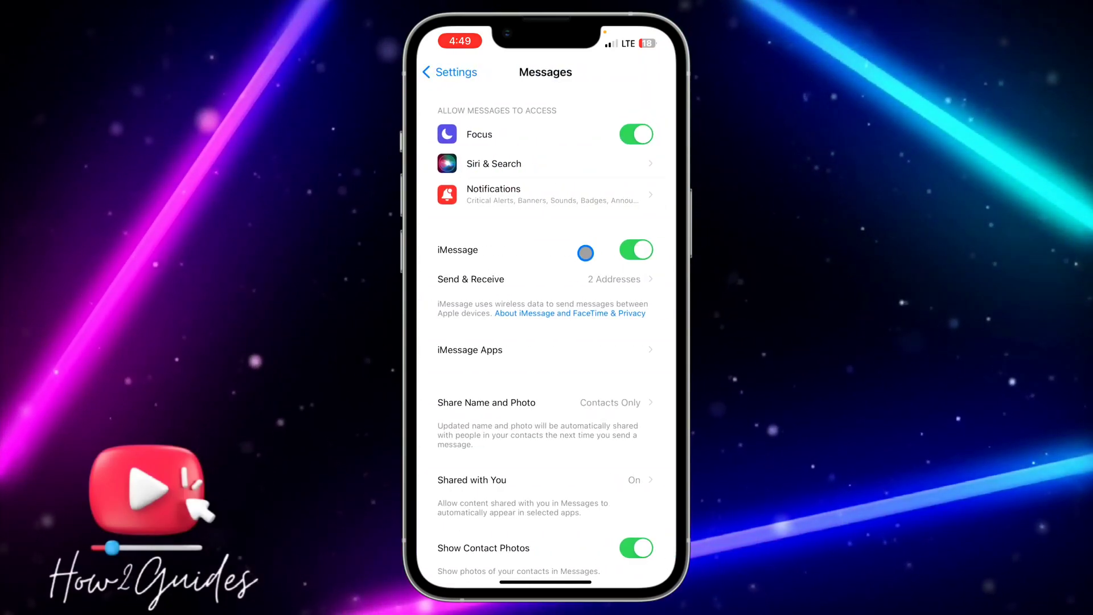
Open the iMessage Apps list and reveal the Delete button beside GamePigeon.
click(546, 349)
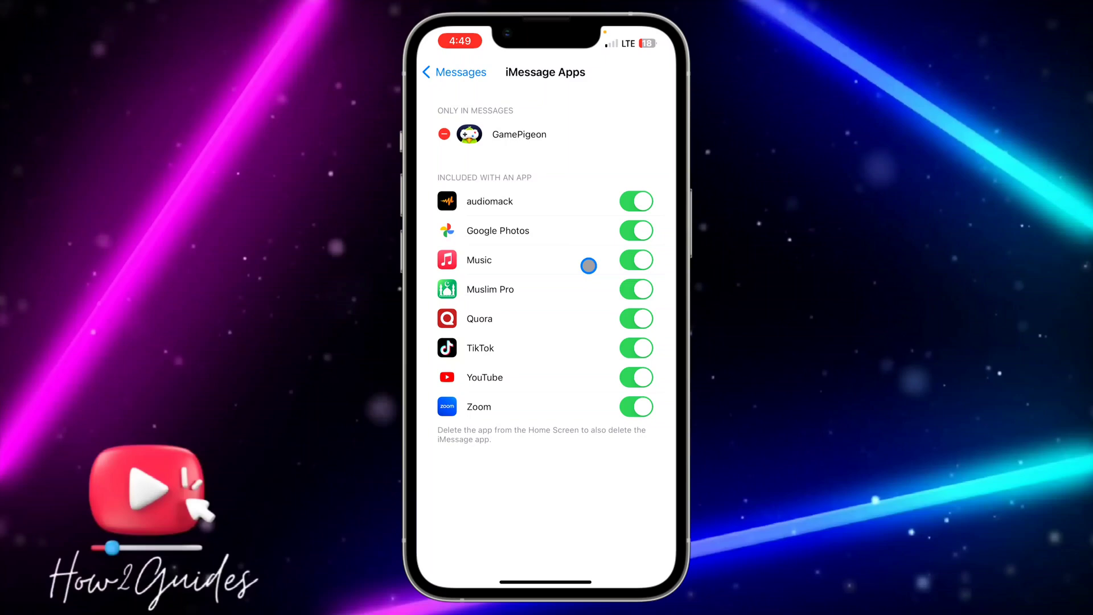
click(443, 133)
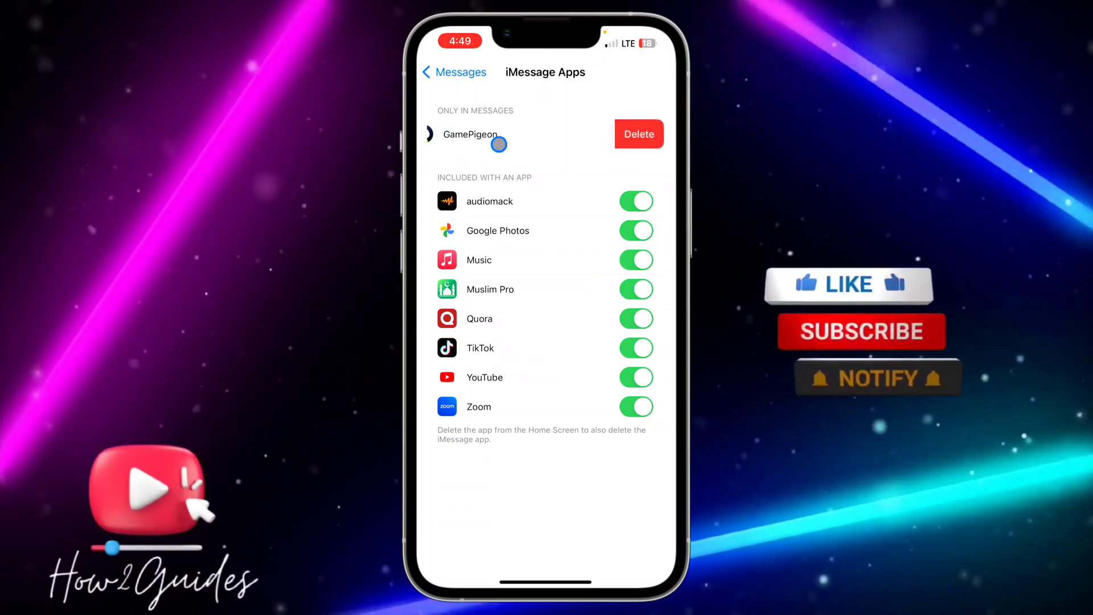
Delete GamePigeon and confirm removing the app and its data.
click(637, 134)
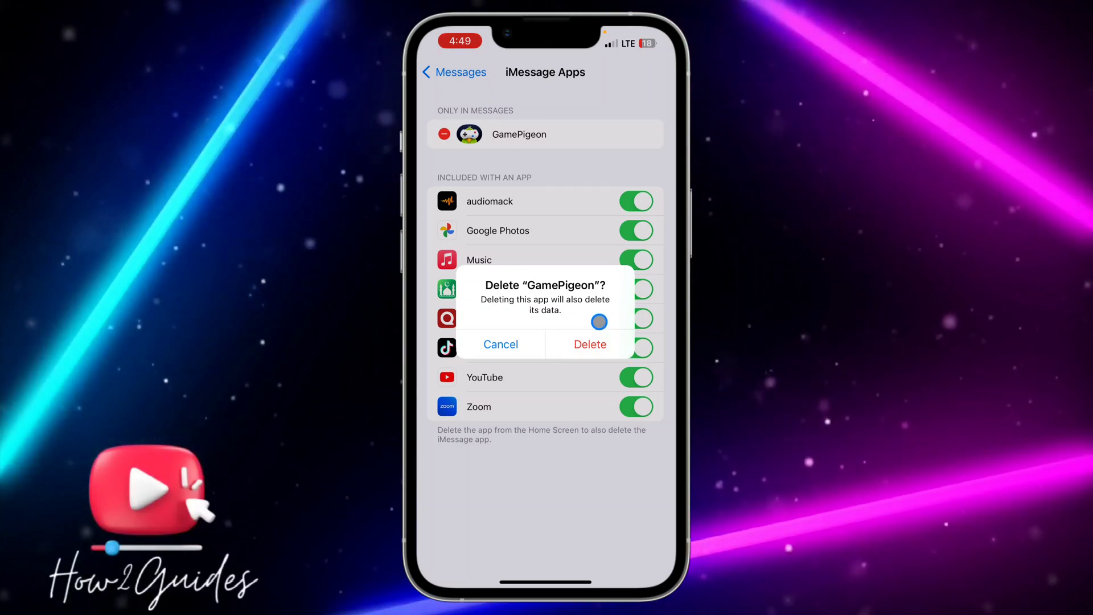
click(589, 344)
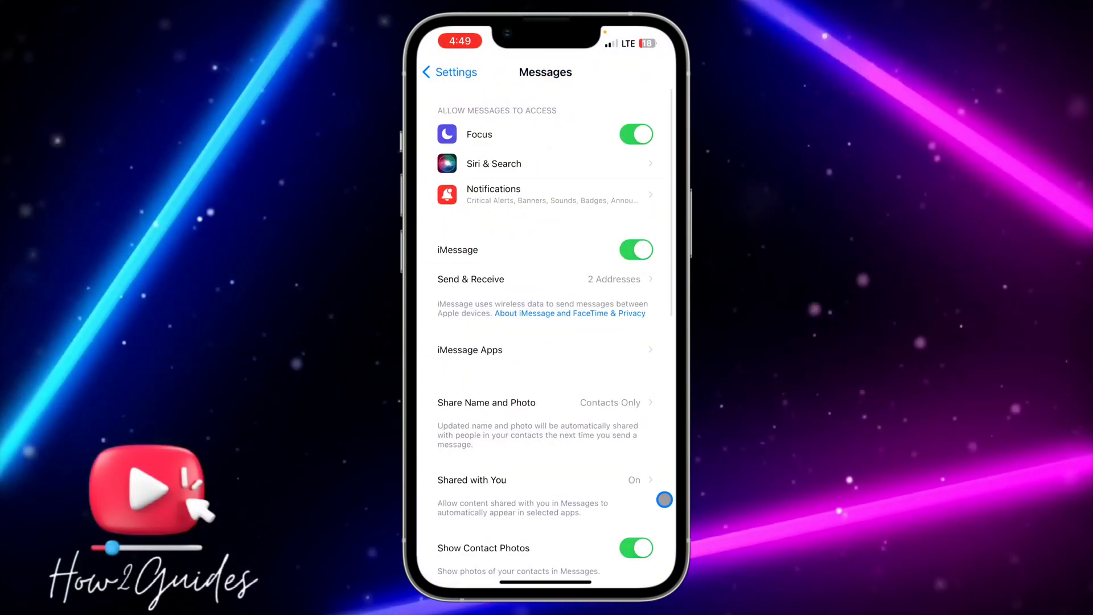